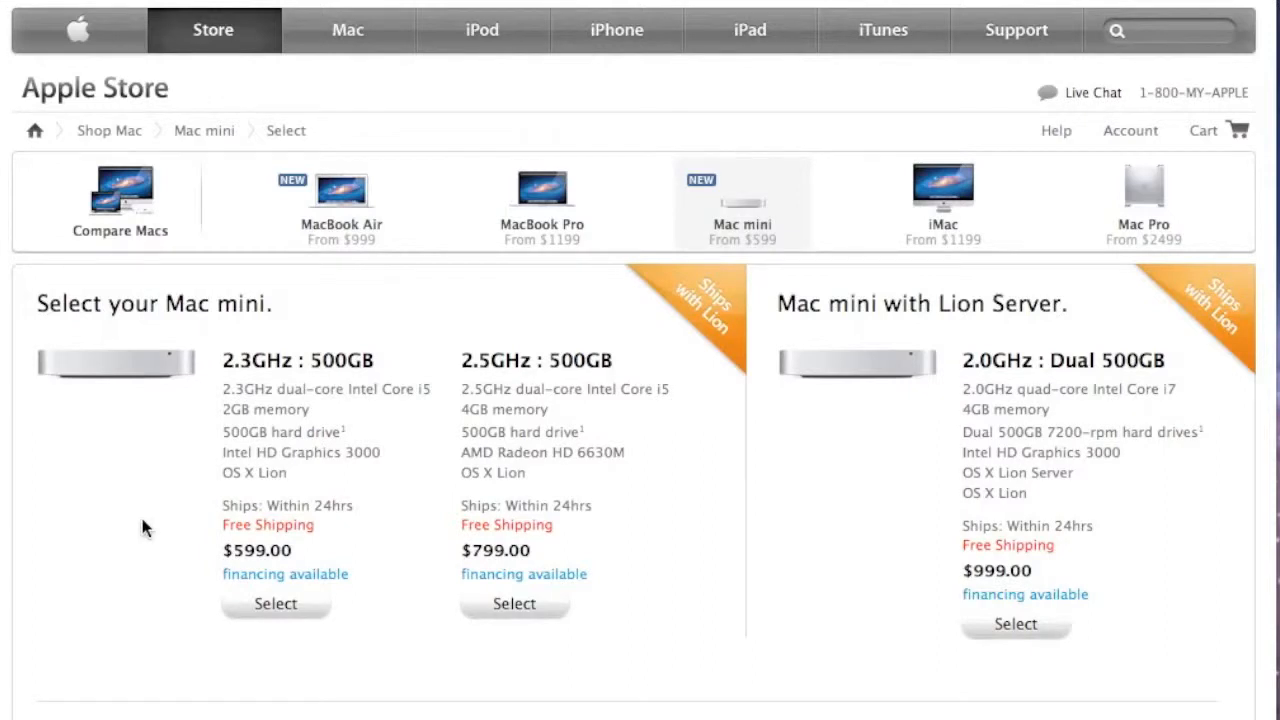
{"action": "mouse_move", "coordinate": [184, 640]}
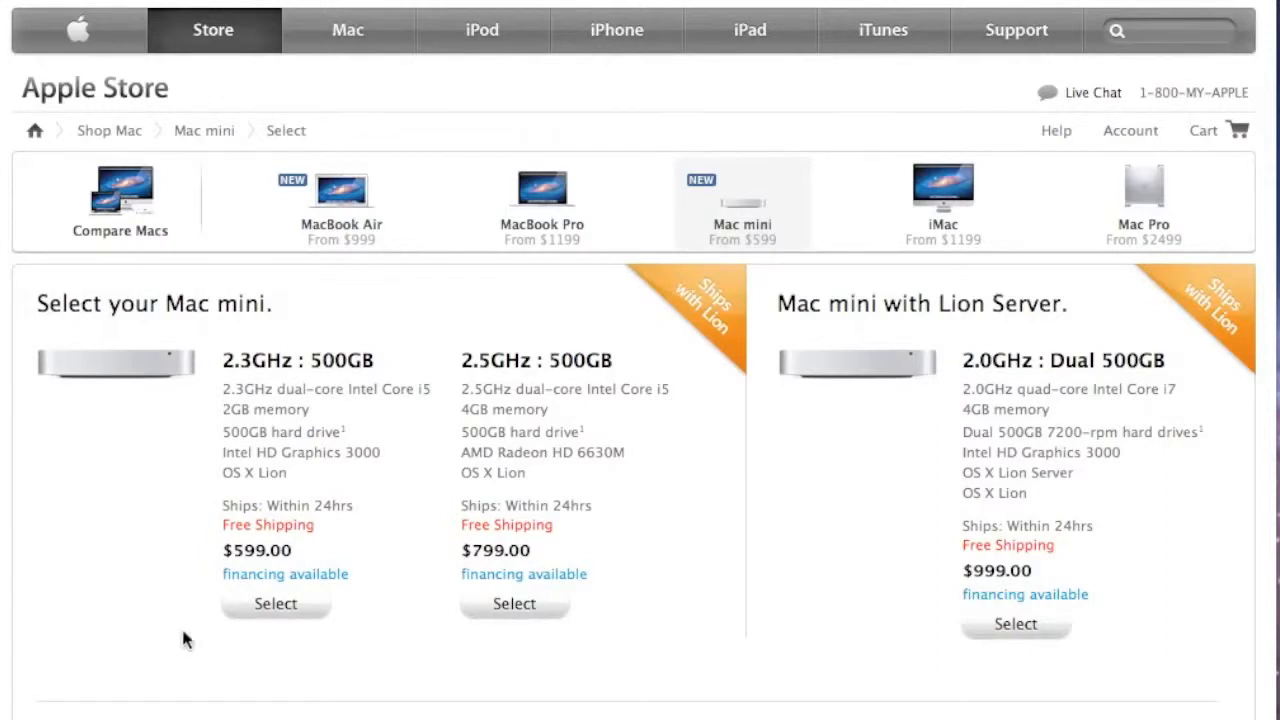
- Compare the configuration options of the $599 and $799 Mac mini models
{"action": "left_click", "coordinate": [276, 604]}
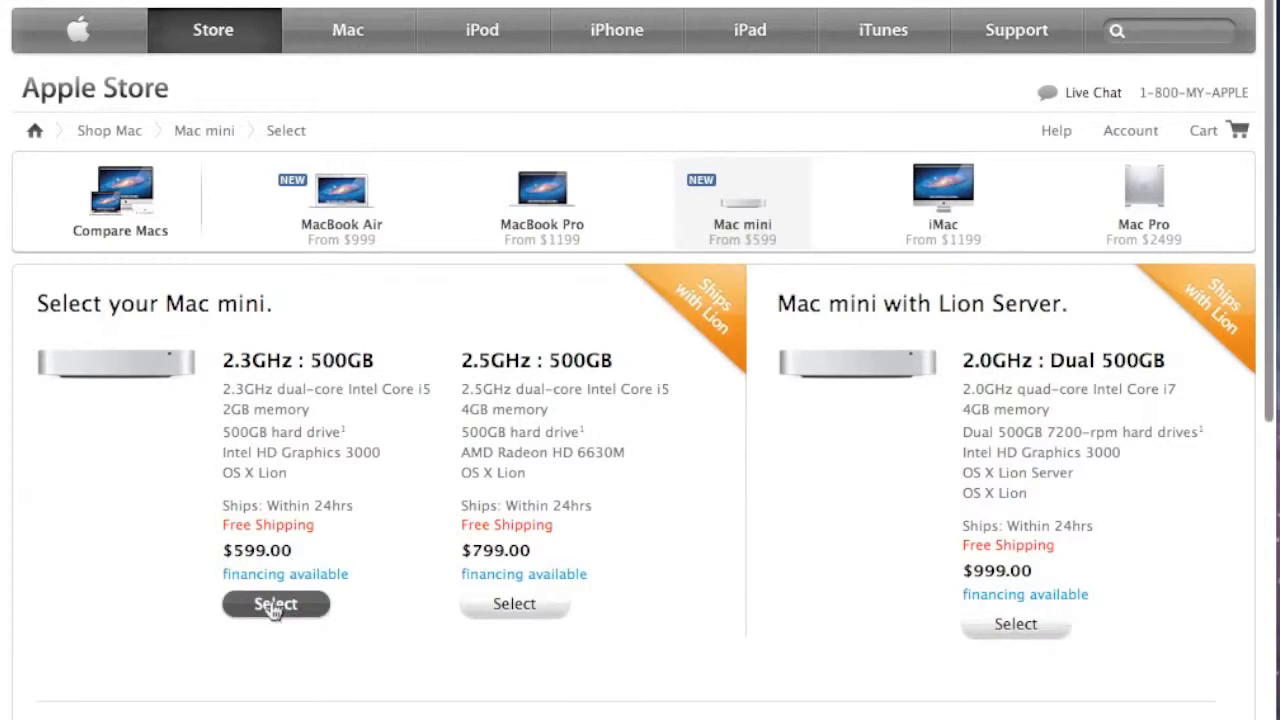
{"action": "left_click", "coordinate": [276, 604]}
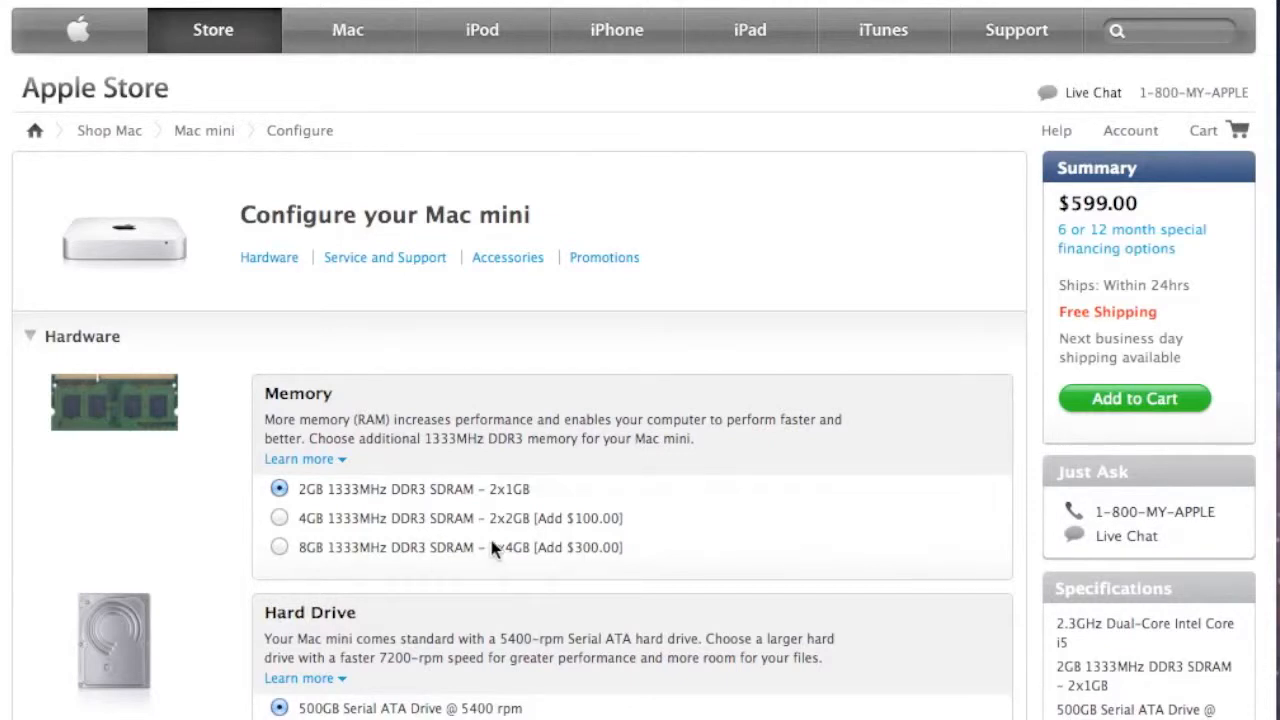
{"action": "scroll", "scroll_direction": "down", "scroll_amount": 3}
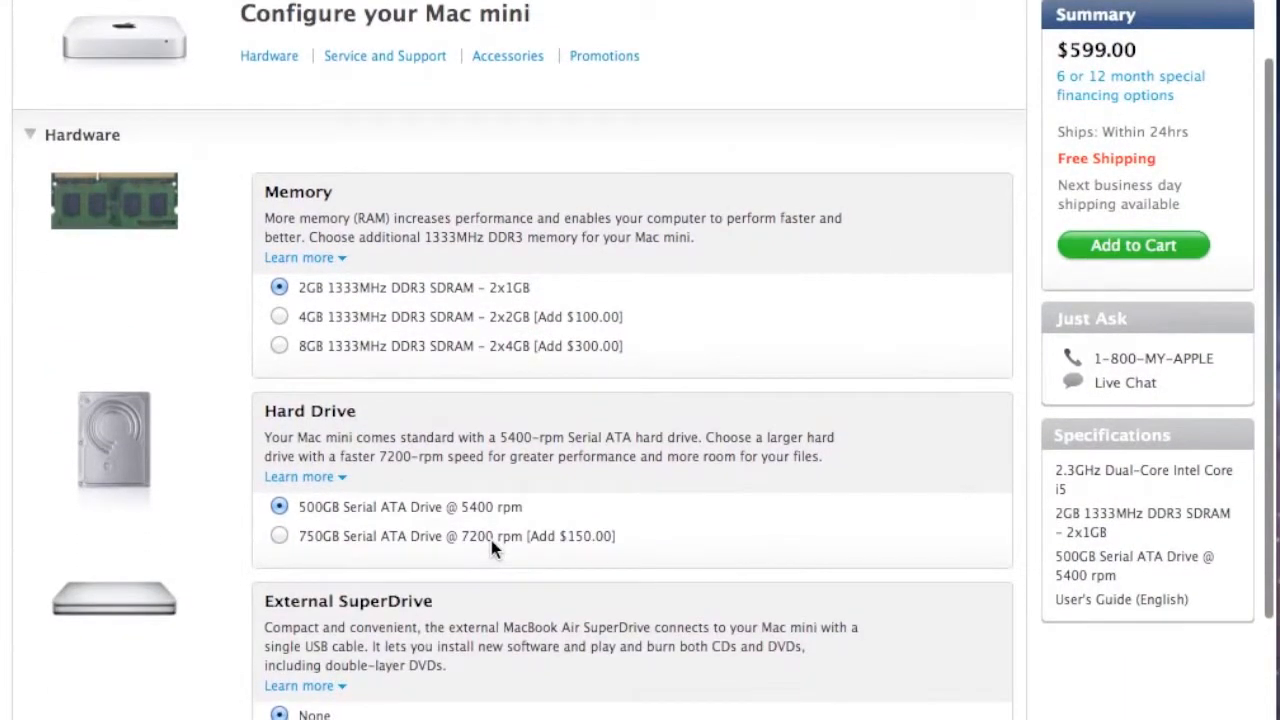
{"action": "scroll", "scroll_direction": "down", "scroll_amount": 3}
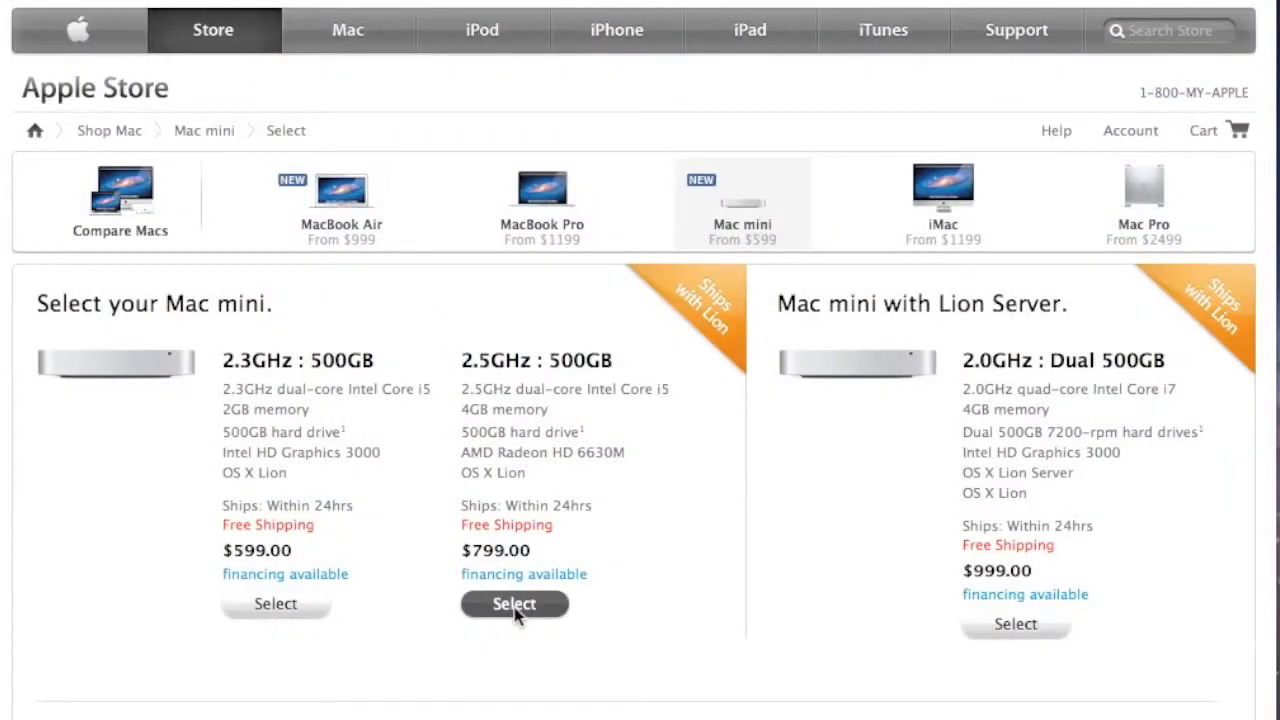
{"action": "left_click", "coordinate": [514, 604]}
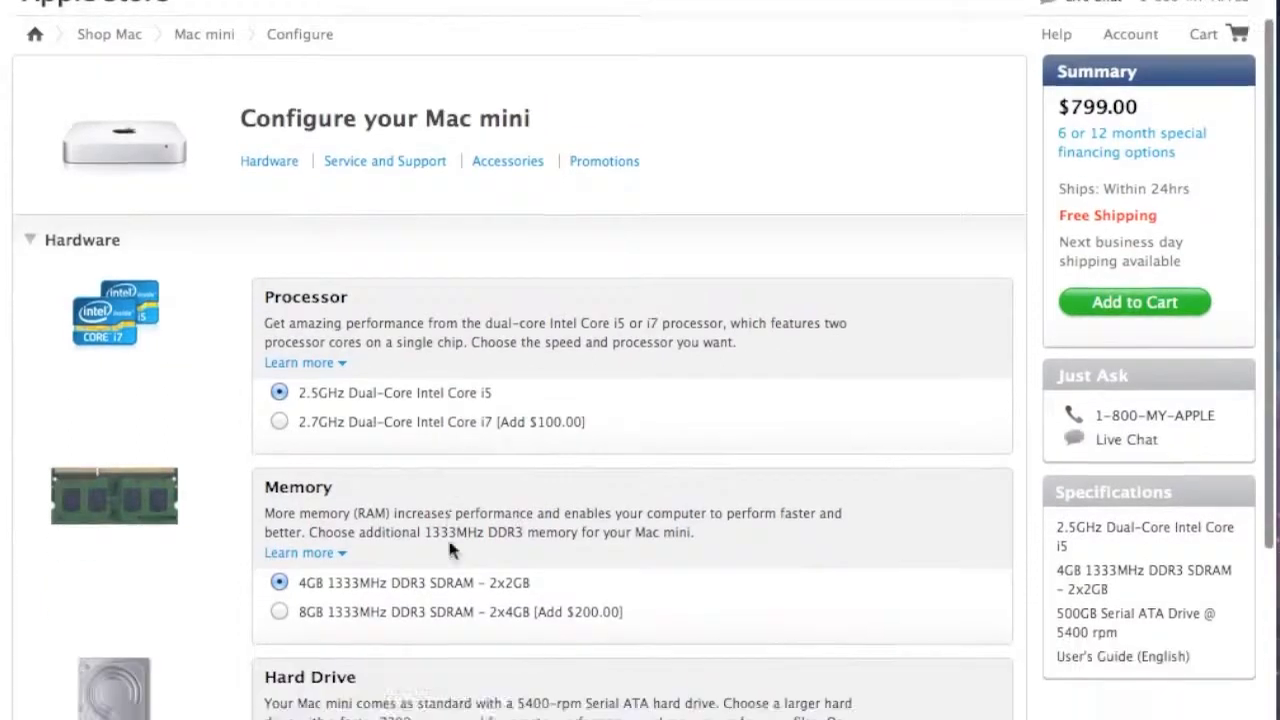
{"action": "scroll", "scroll_direction": "down", "scroll_amount": 3}
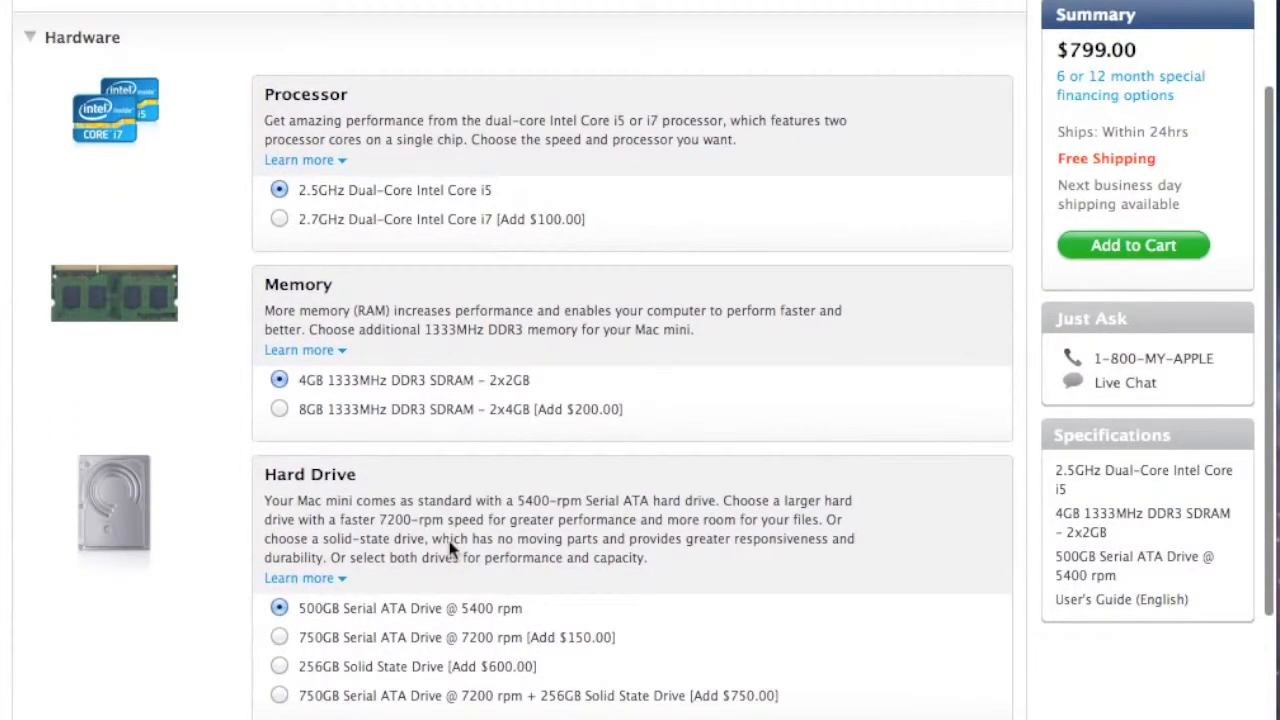
{"action": "scroll", "scroll_direction": "down", "scroll_amount": 3}
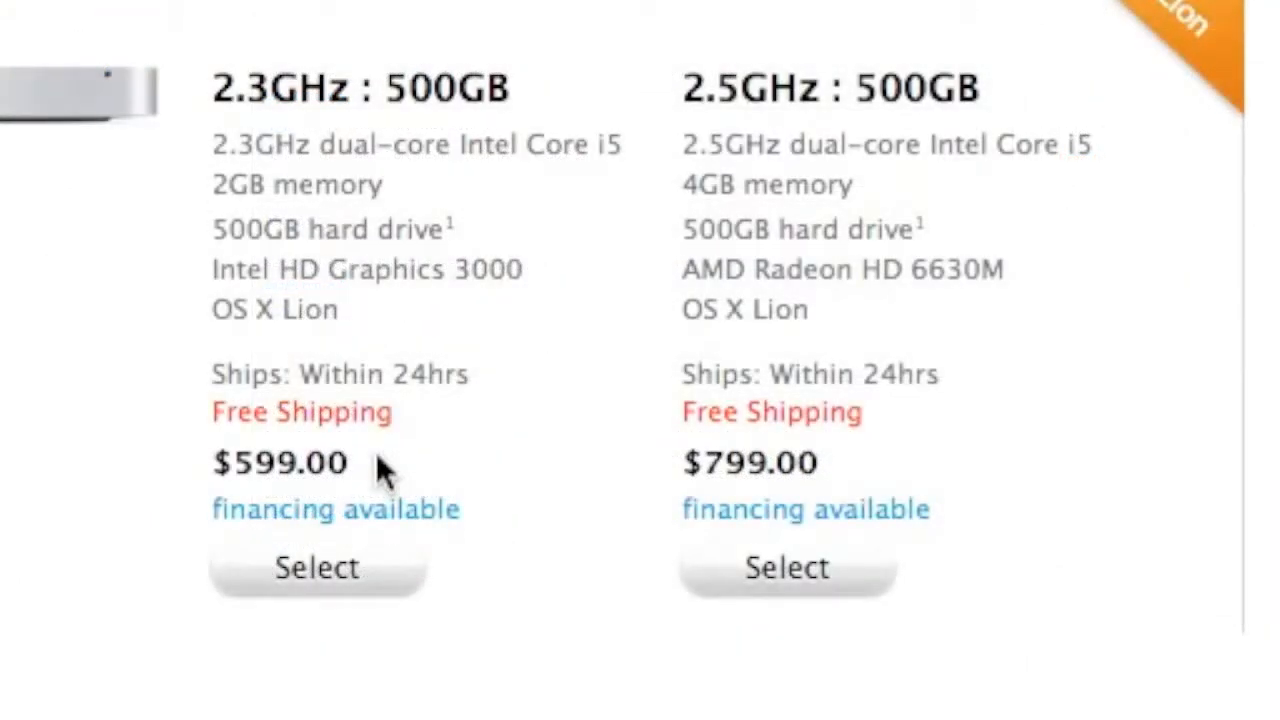
{"action": "mouse_move", "coordinate": [60, 414]}
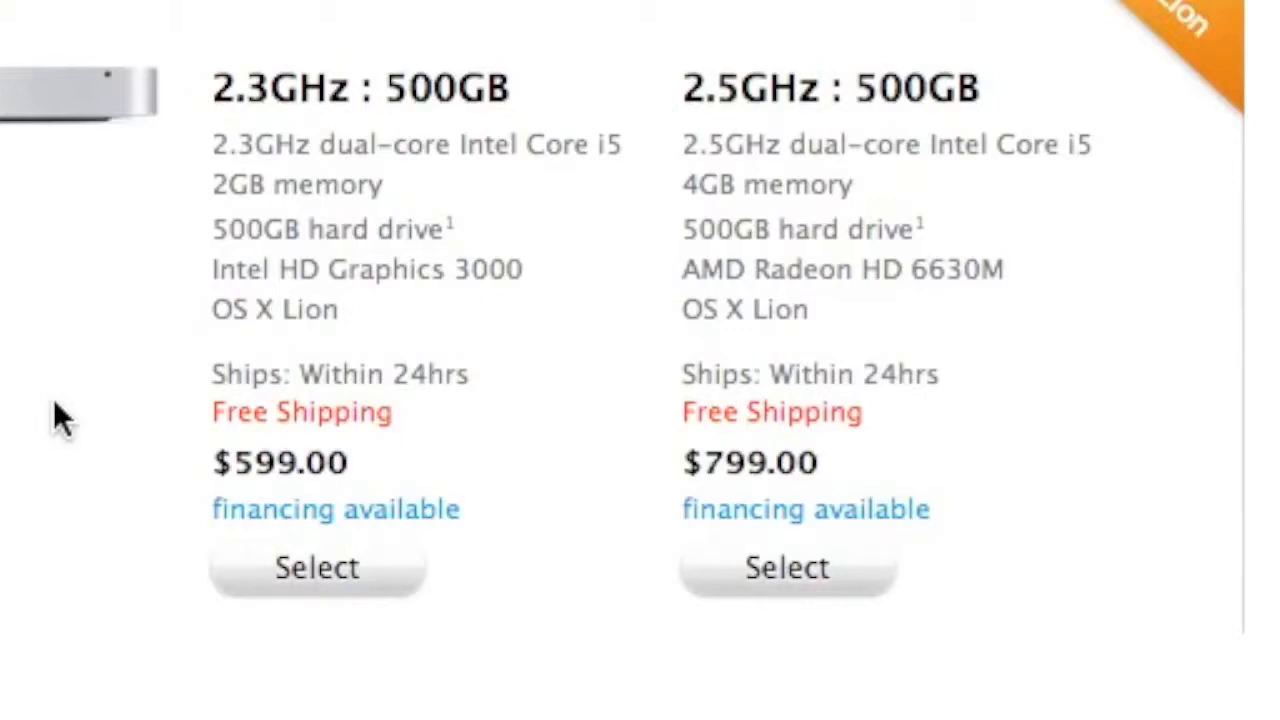
{"action": "mouse_move", "coordinate": [184, 664]}
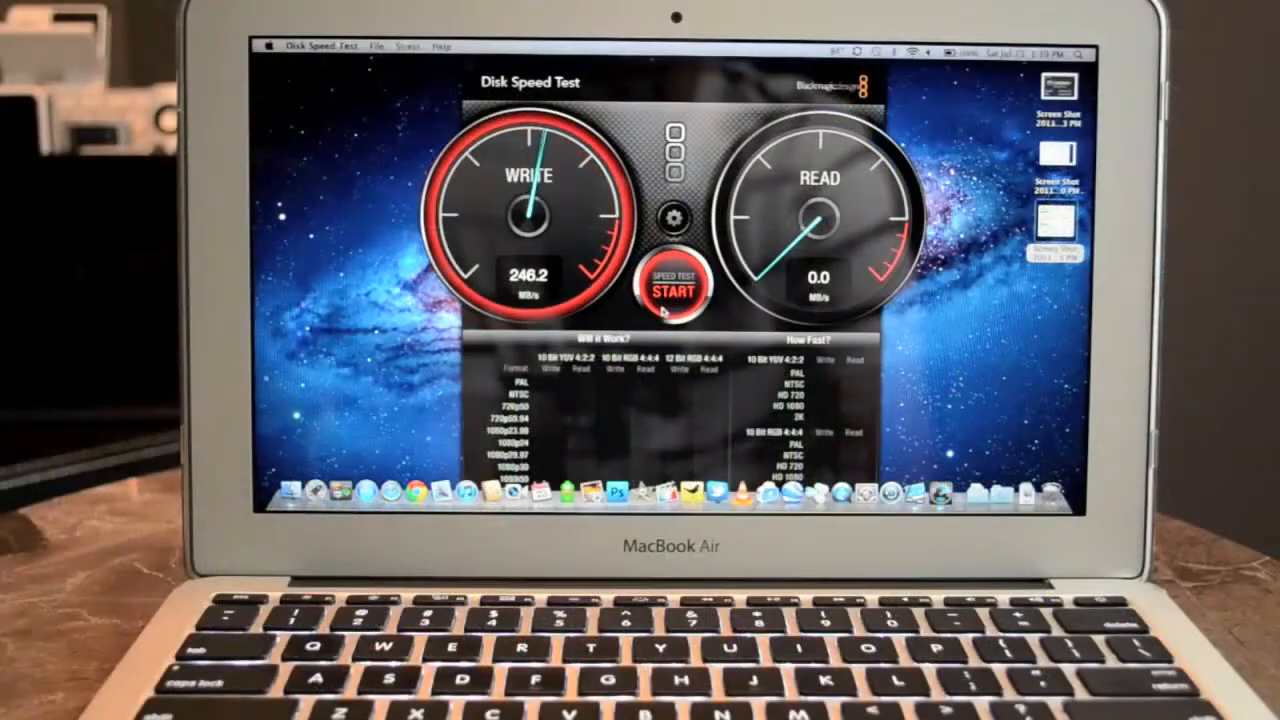
- Run the Blackmagic disk speed test, writing at about 246 MB/s
{"action": "left_click", "coordinate": [672, 280]}
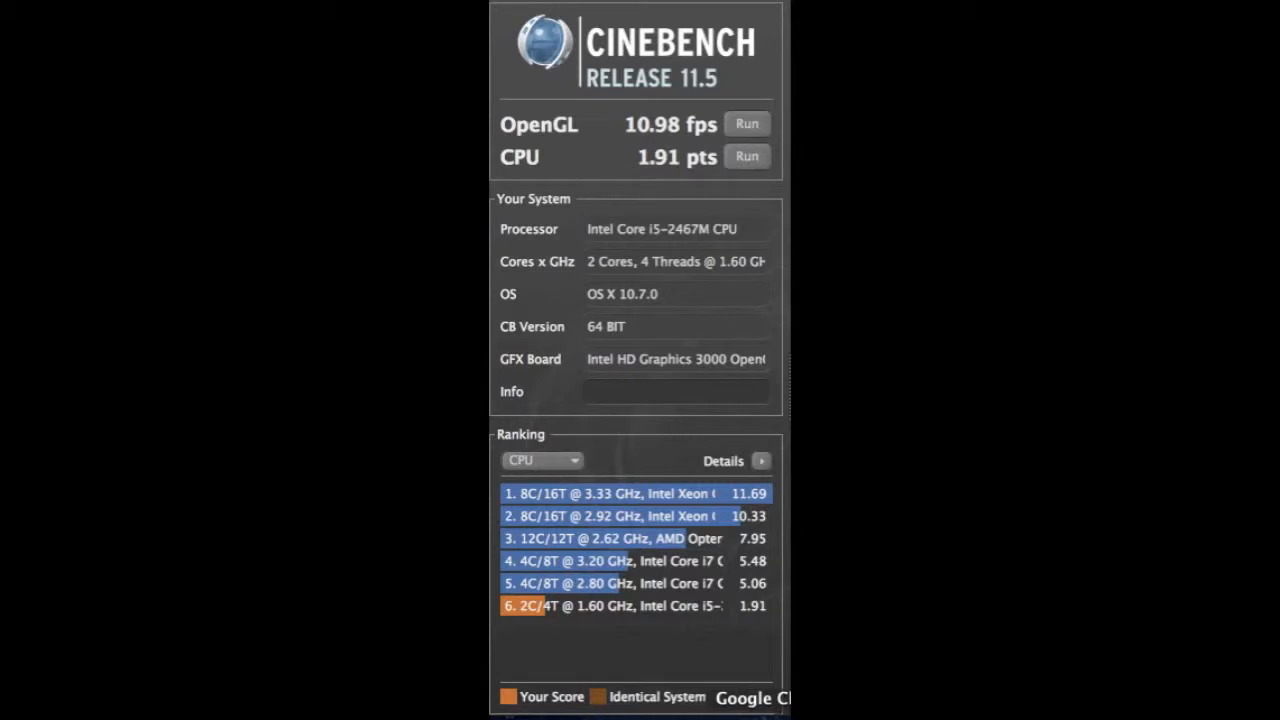
- Run the Cinebench OpenGL benchmark on the car scene
{"action": "left_click", "coordinate": [748, 124]}
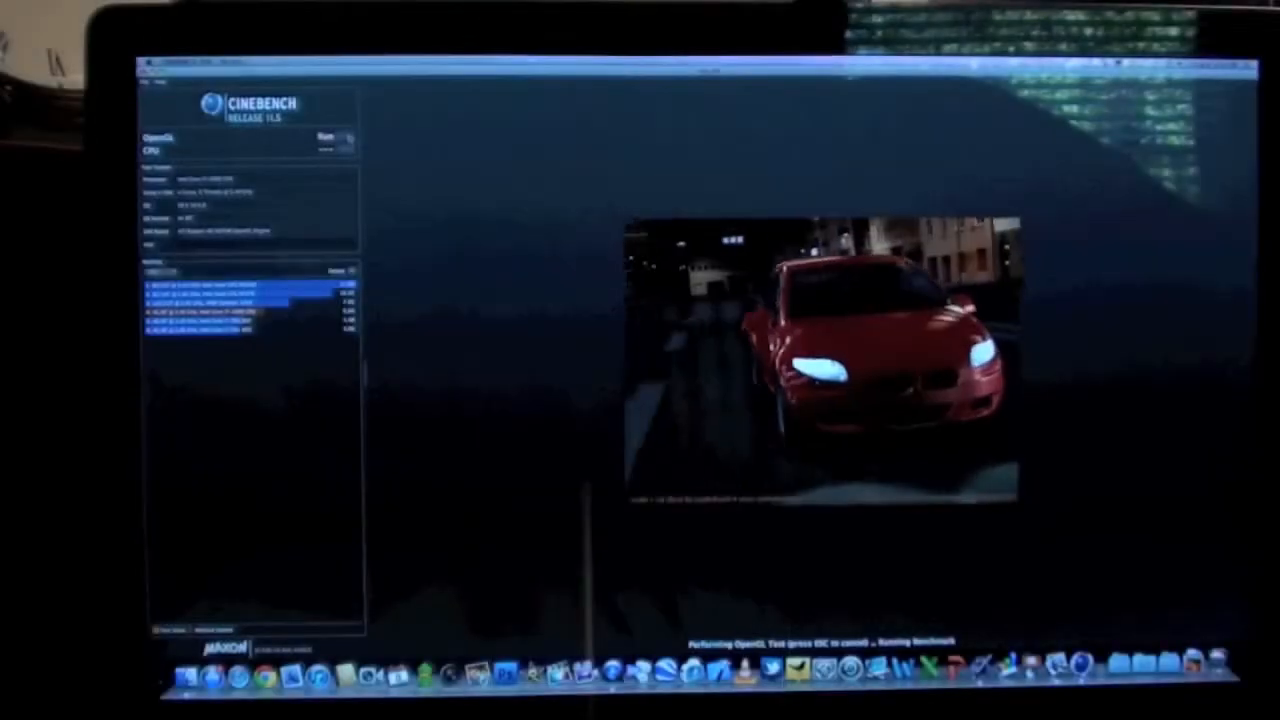